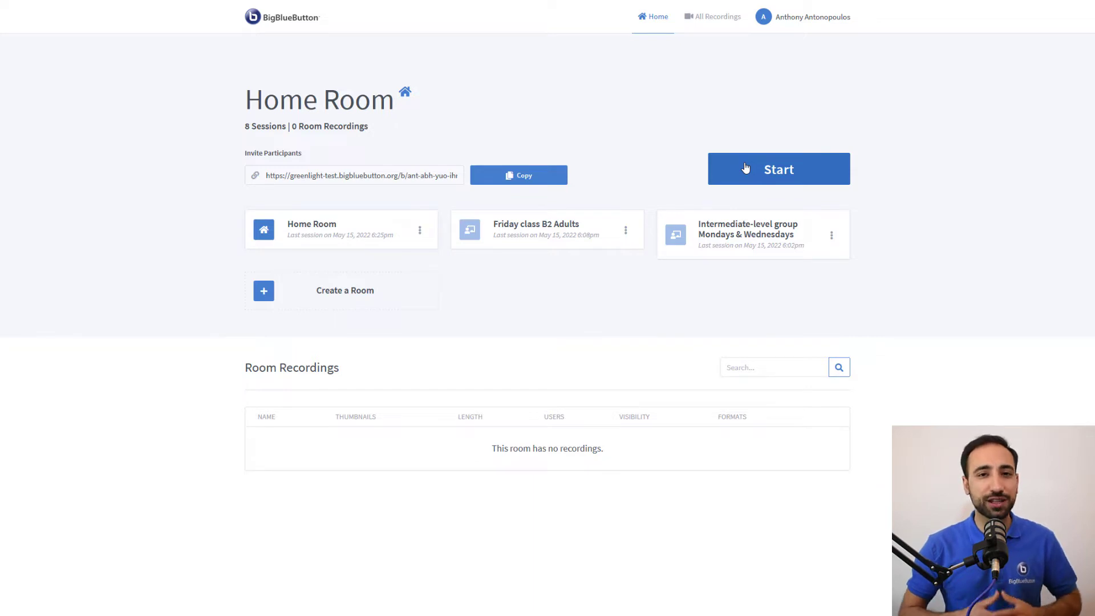
Step: Start the Home Room meeting
left_click(778, 169)
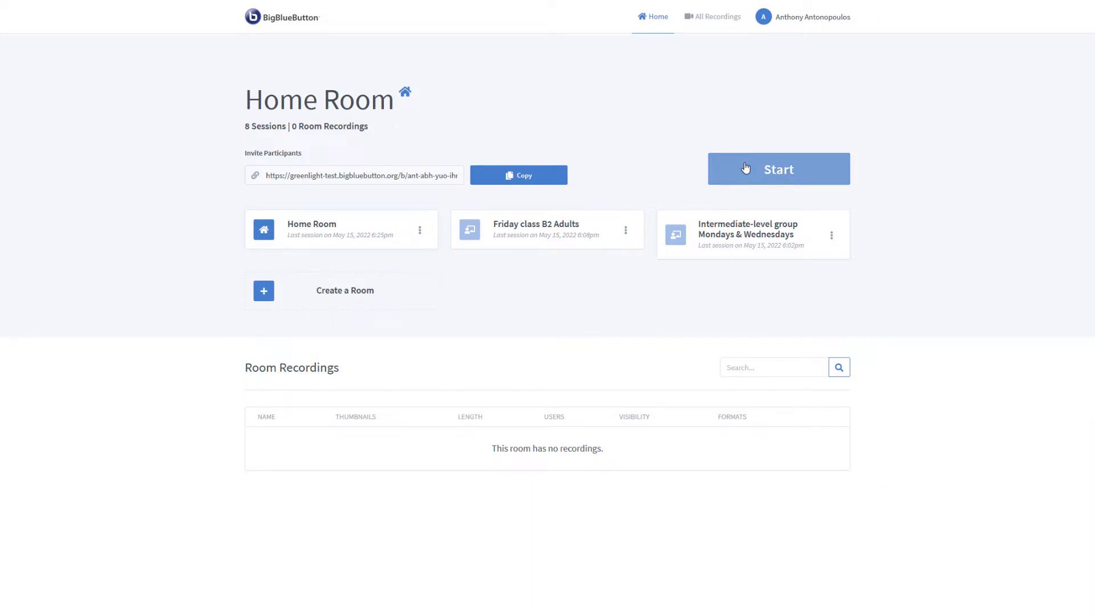
left_click(778, 169)
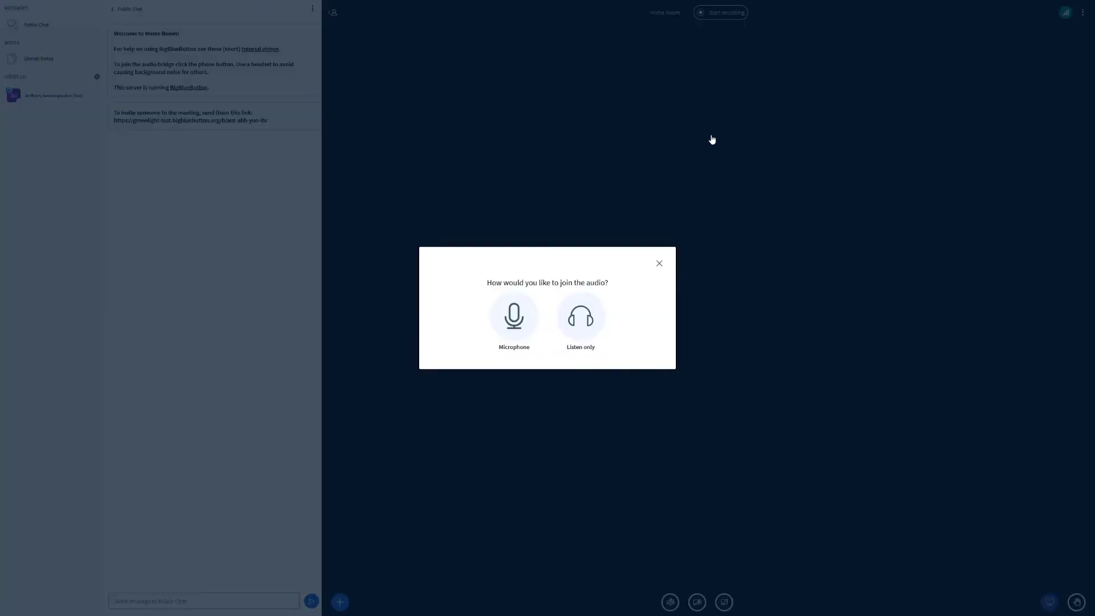
Step: Join the meeting audio and start recording the session
left_click(513, 316)
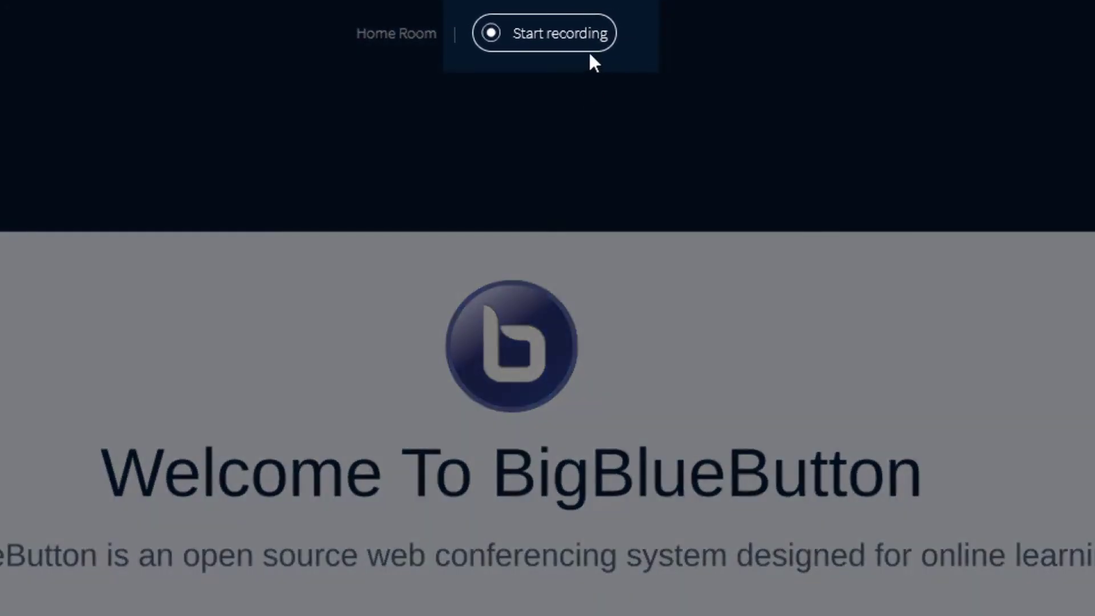
left_click(544, 34)
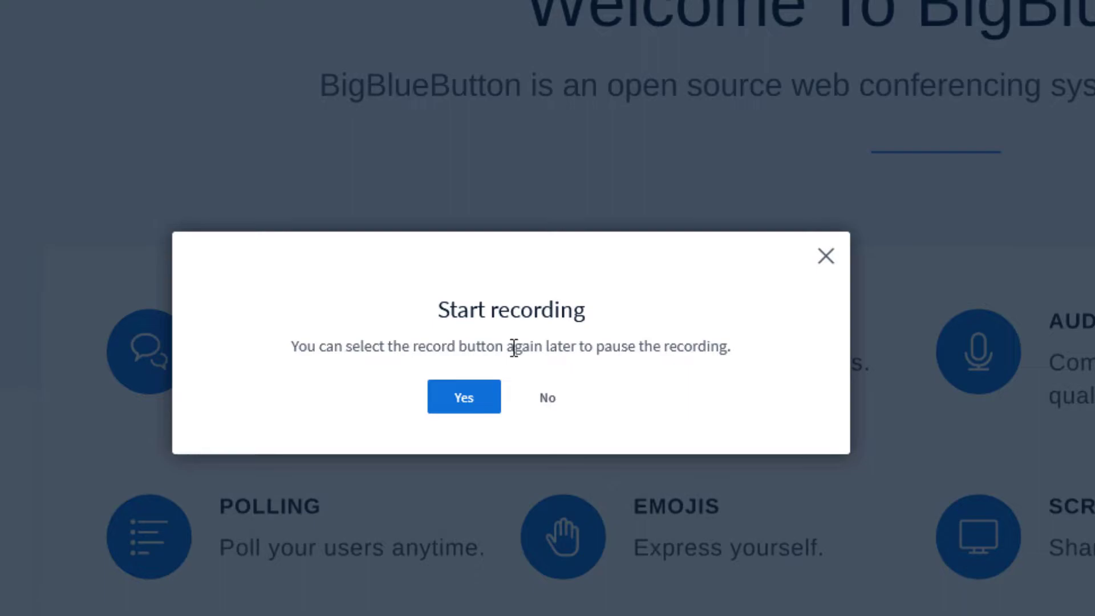
left_click(463, 397)
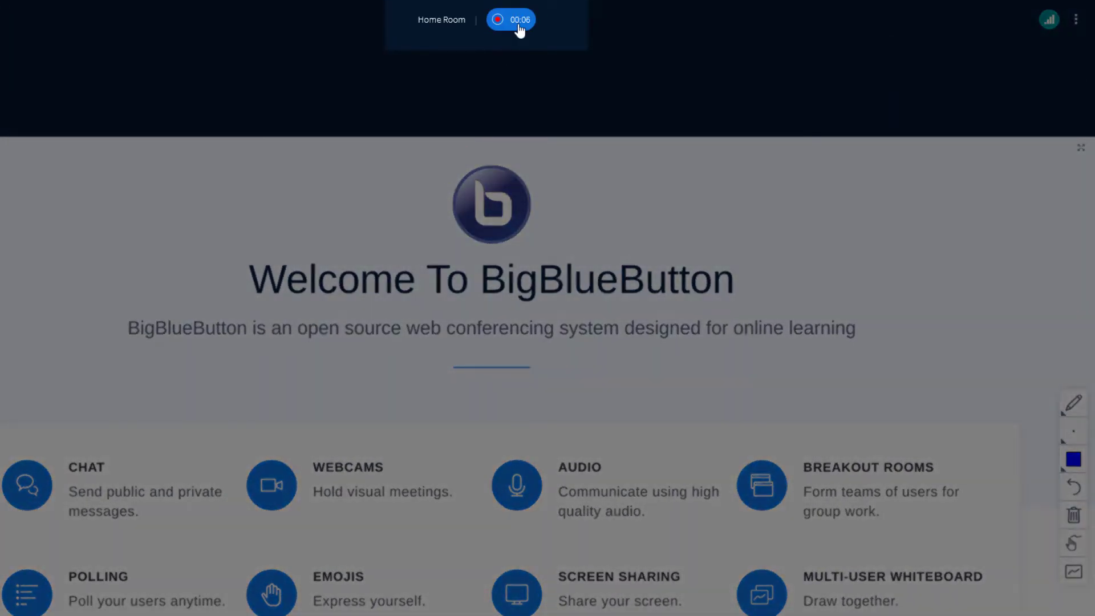
Step: Pause the recording, then resume it, confirming each time
left_click(511, 19)
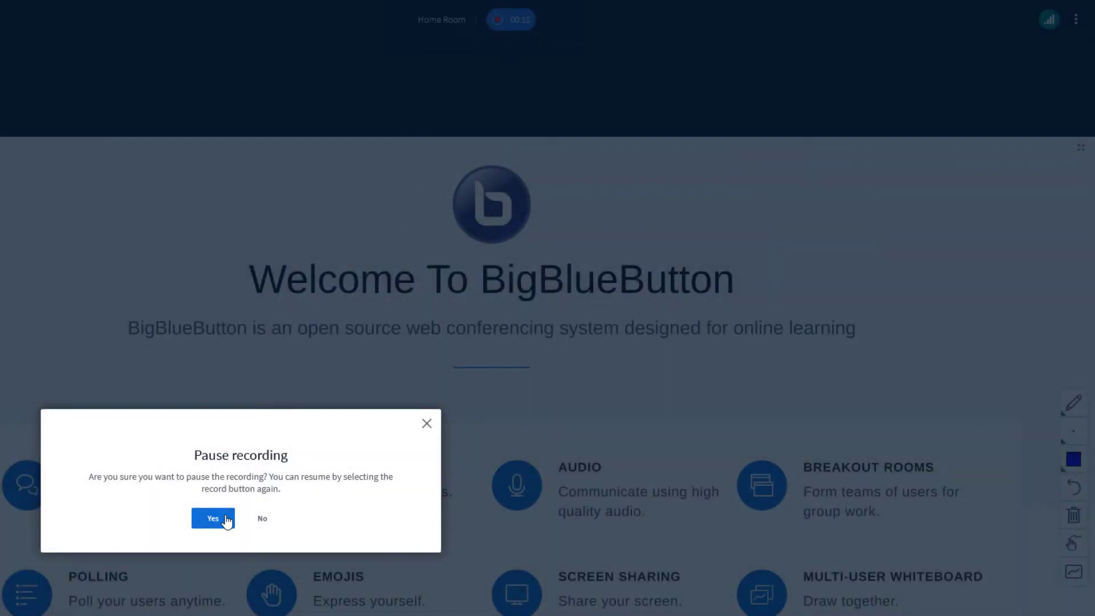
left_click(213, 519)
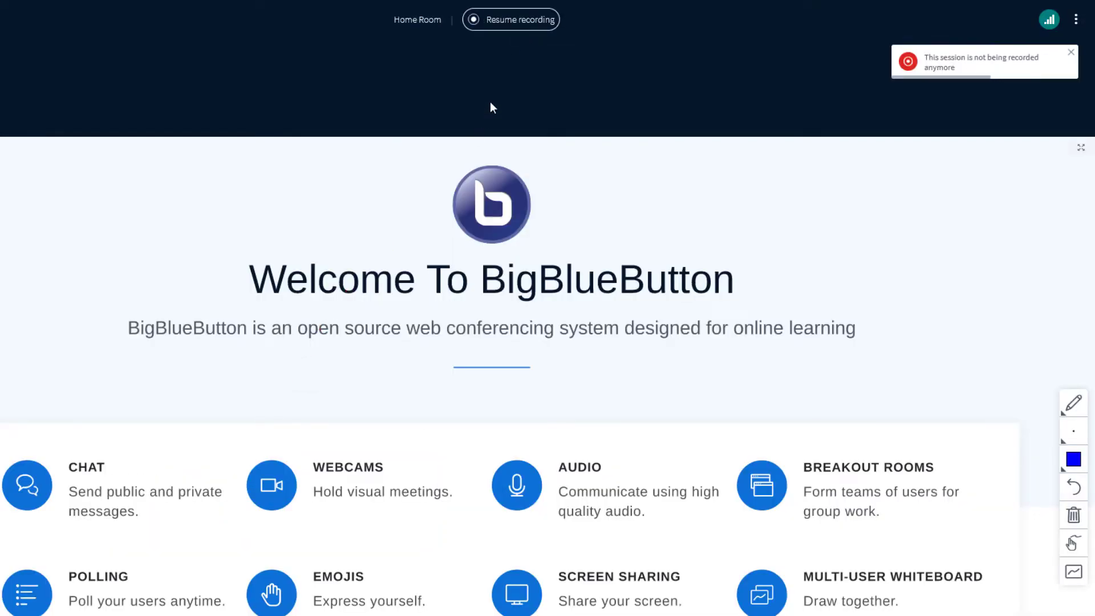
left_click(510, 19)
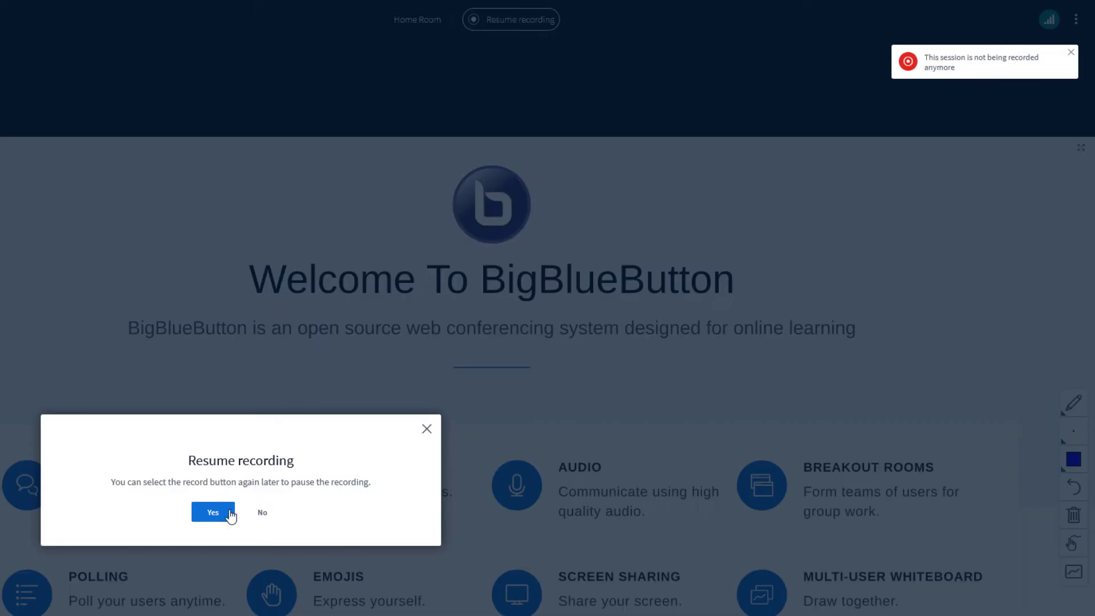
left_click(213, 512)
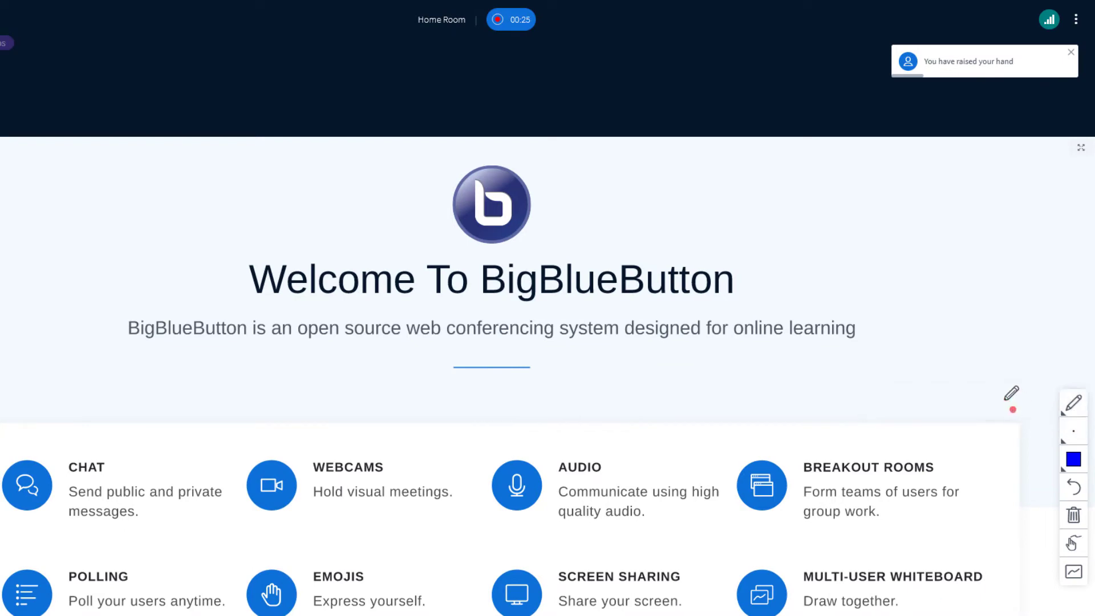
Step: Write 'Hi!!' on the welcome slide and open the options menu
left_click_drag(874, 221, 894, 269)
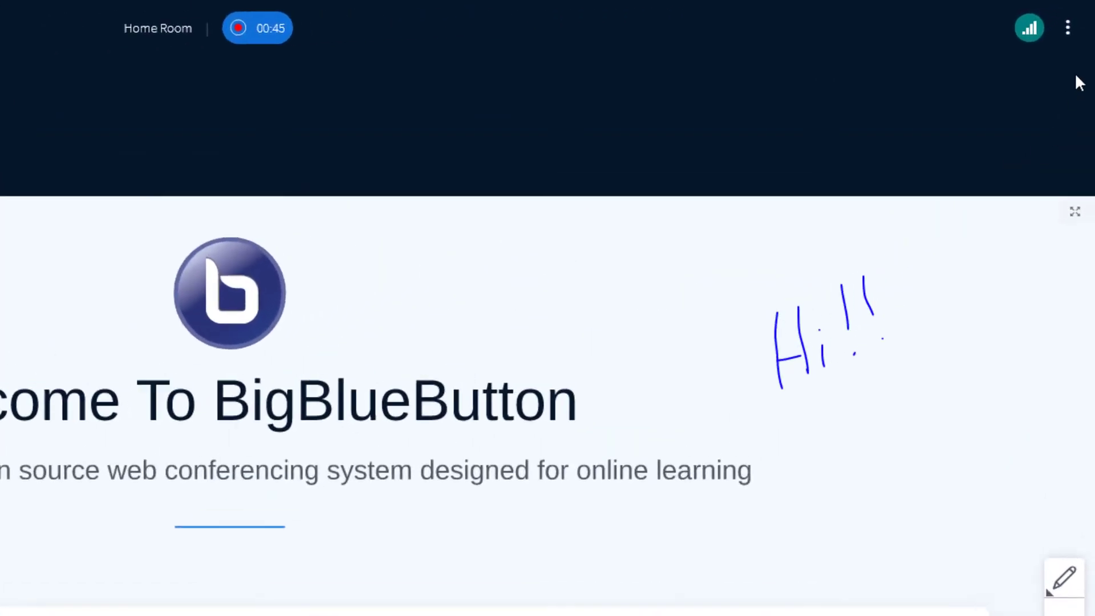
left_click(1067, 28)
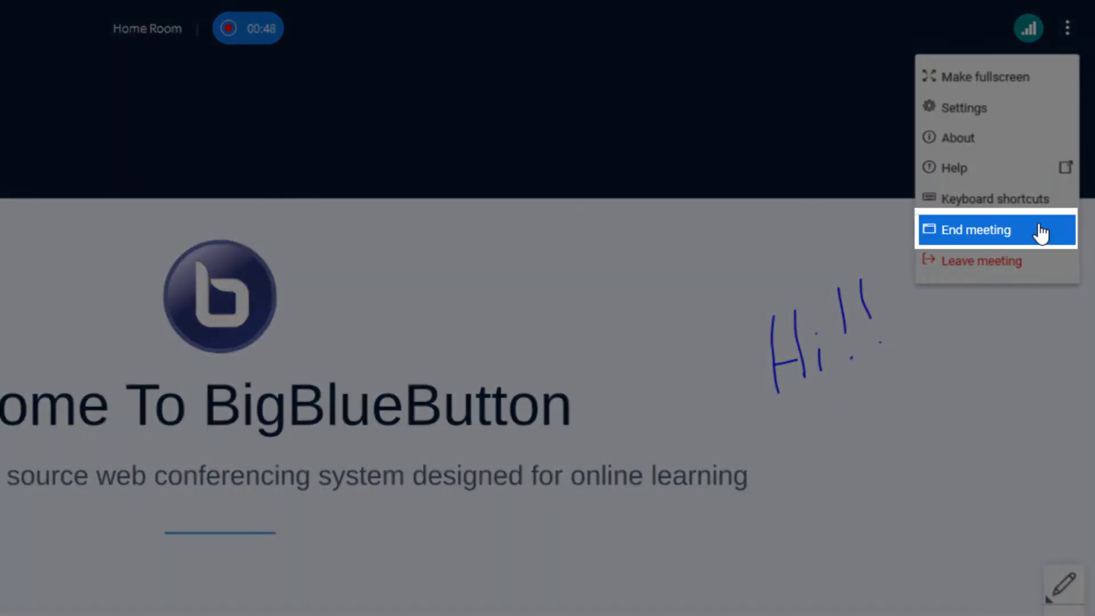
Step: End the meeting to return to the room's recordings list
left_click(976, 229)
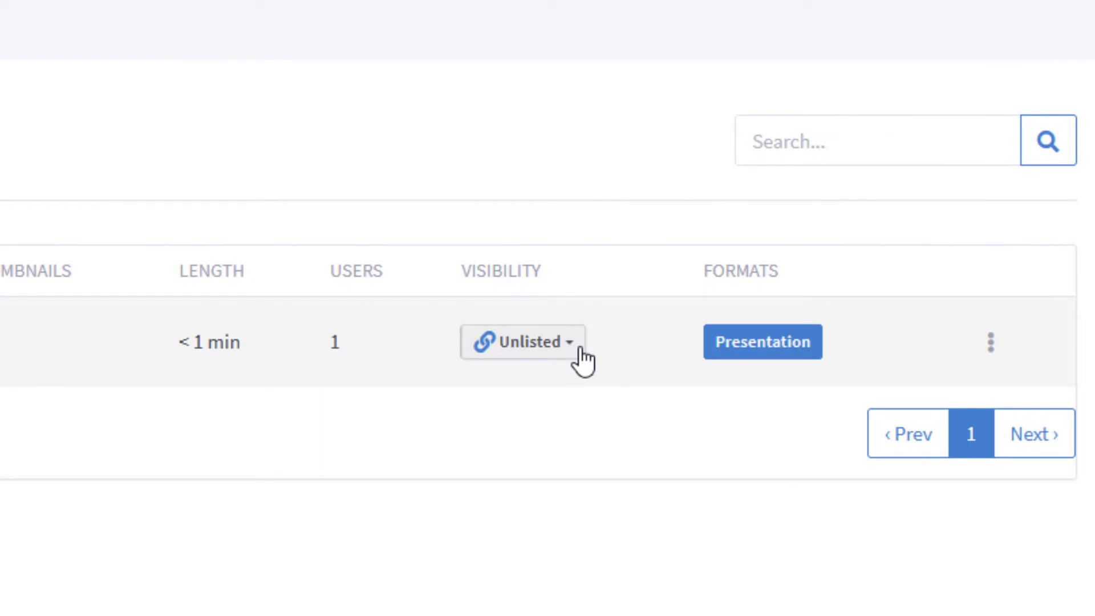
left_click(521, 342)
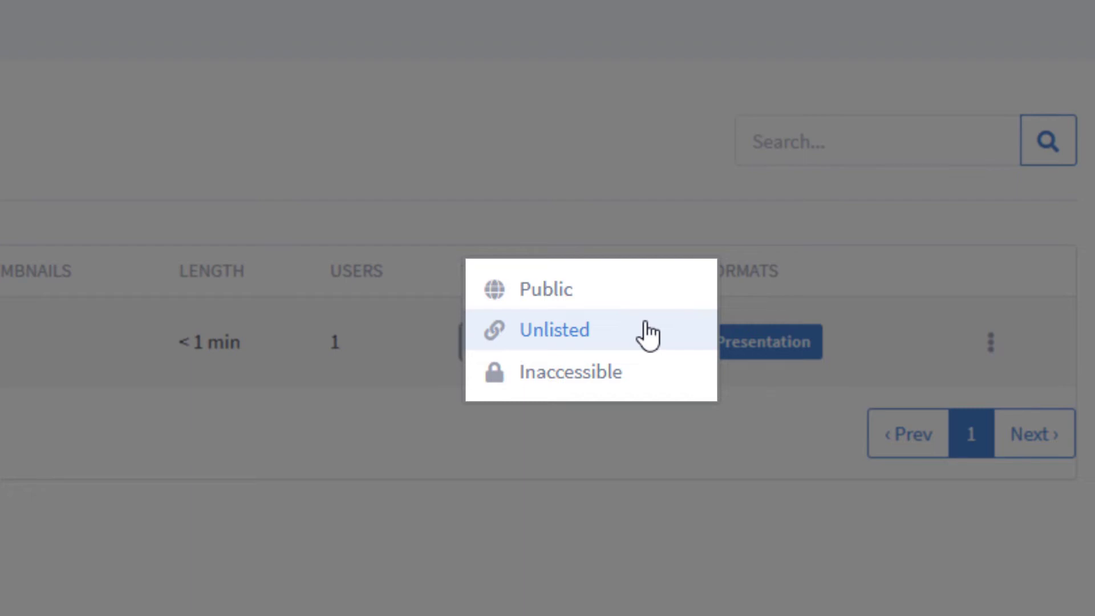
mouse_move(657, 369)
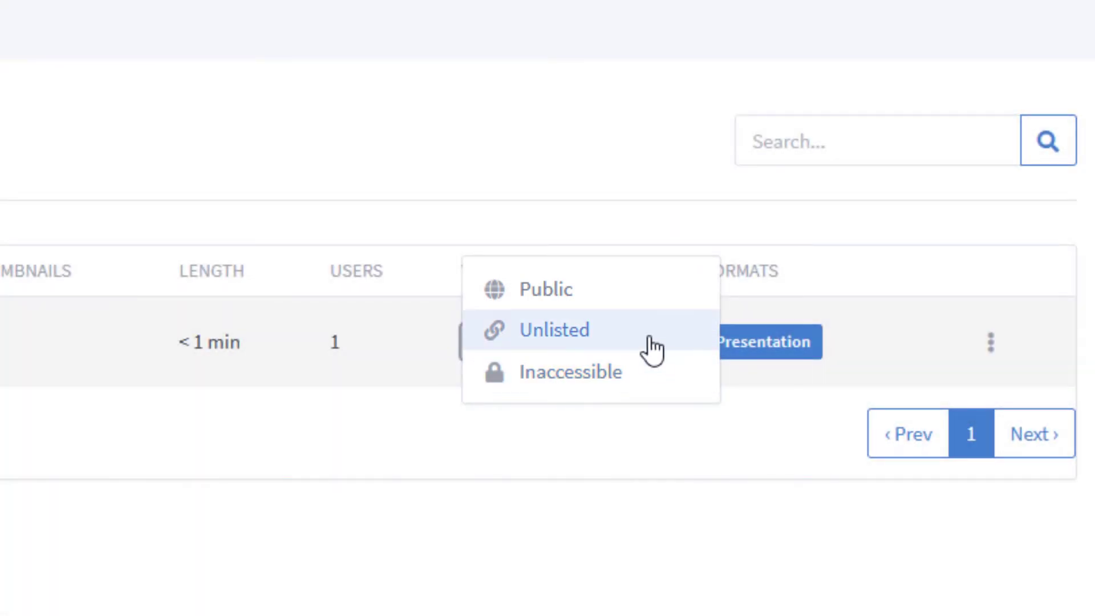
left_click(554, 329)
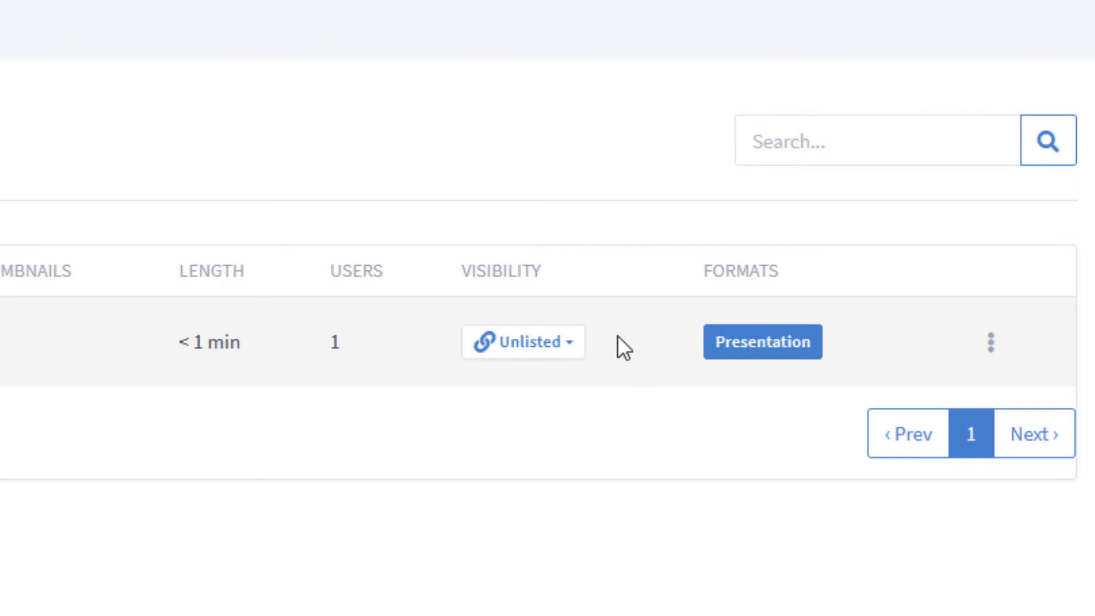
left_click(522, 342)
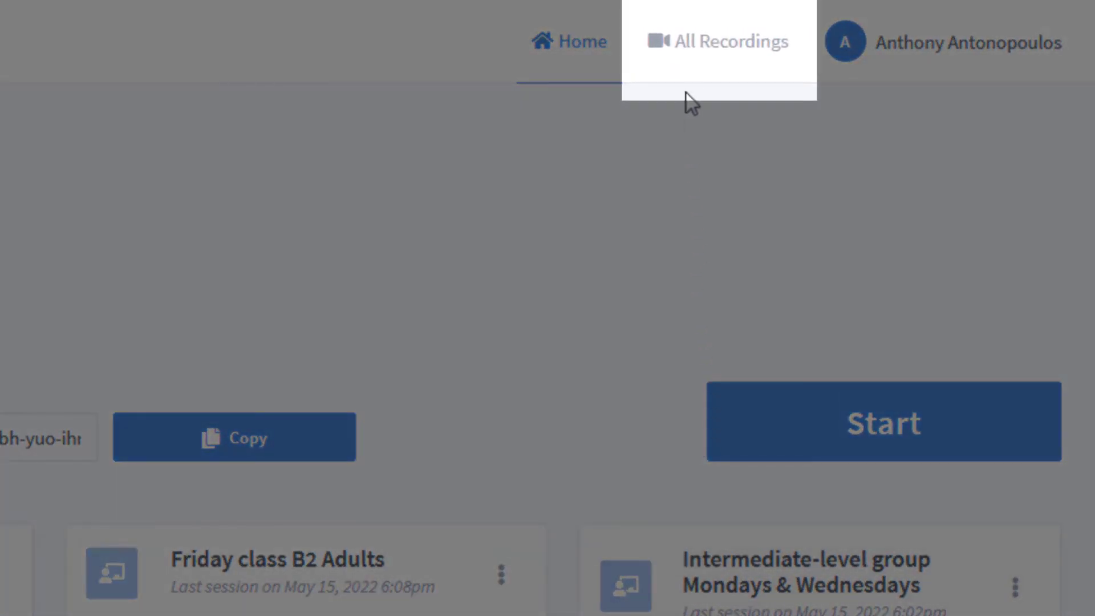
Step: Go to the All Recordings page from the top navigation bar
left_click(726, 42)
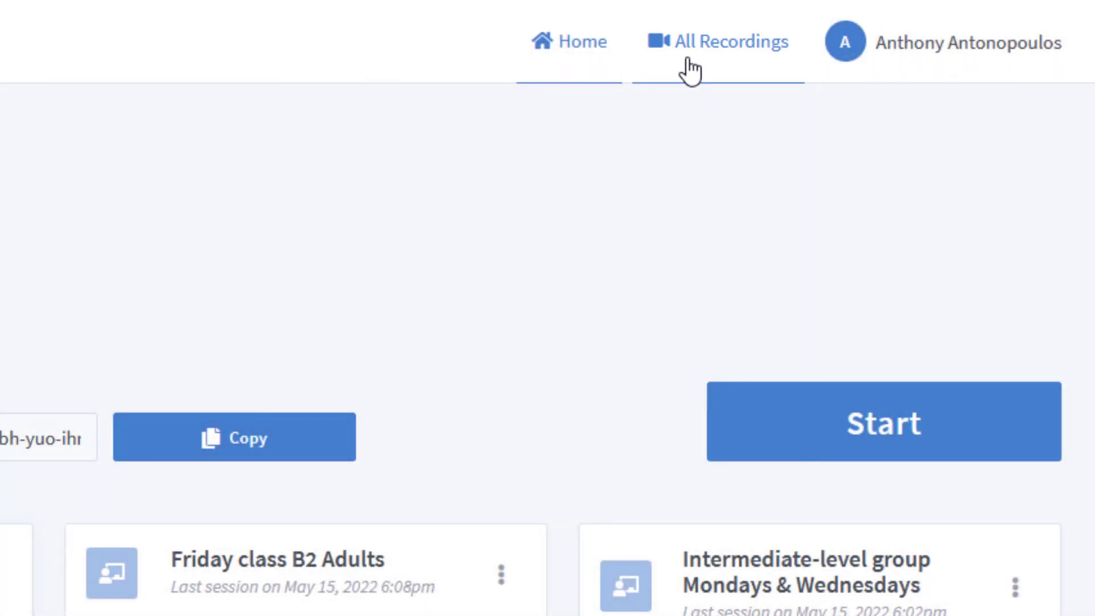
left_click(728, 42)
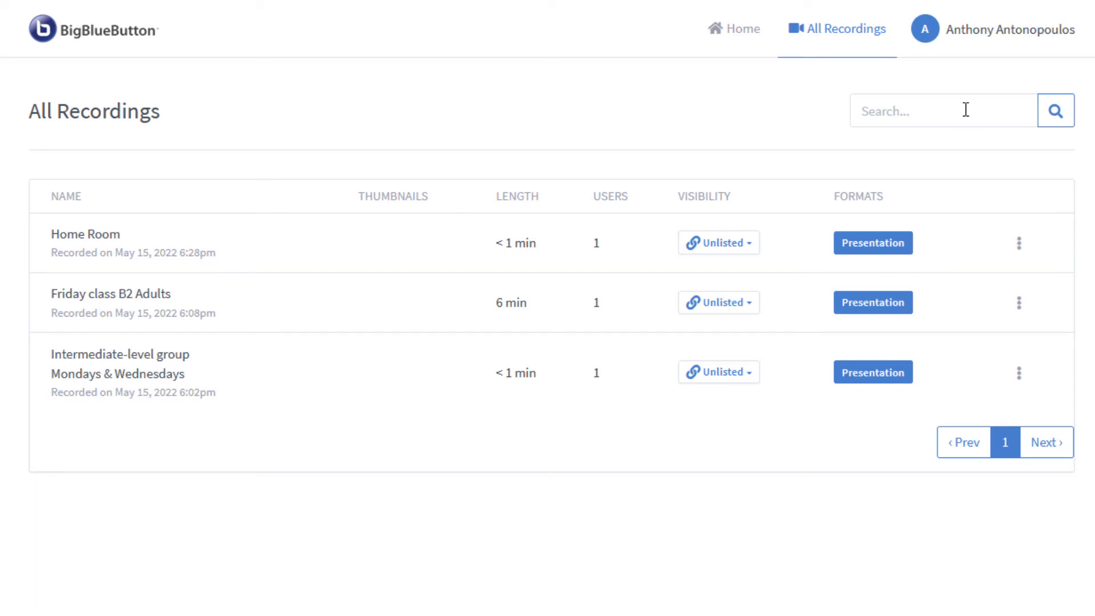
Step: Search All Recordings for 'friday'
type("F")
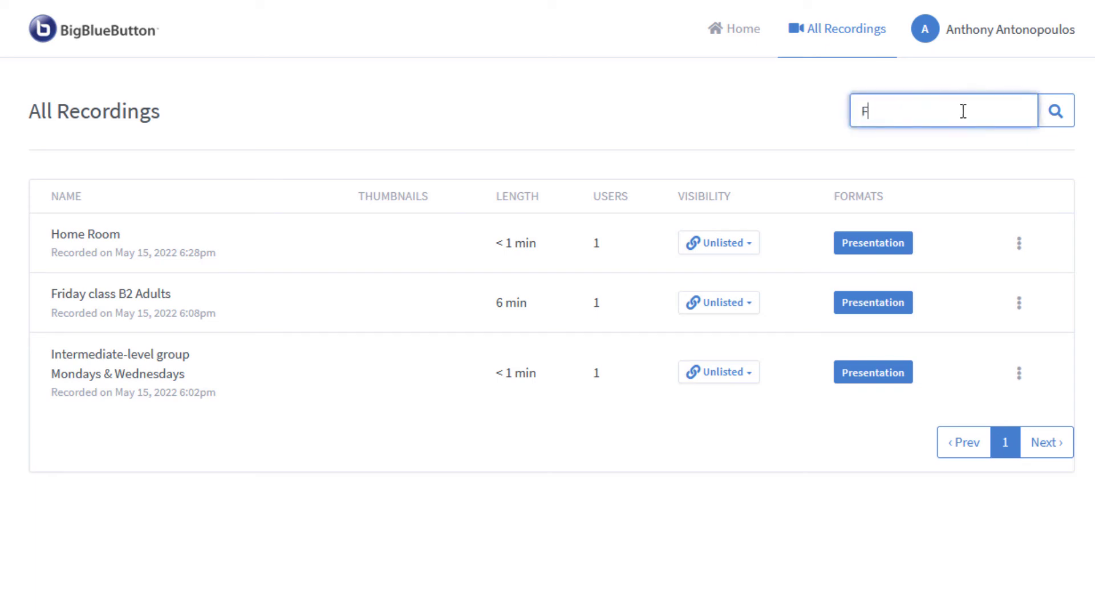
type("riday")
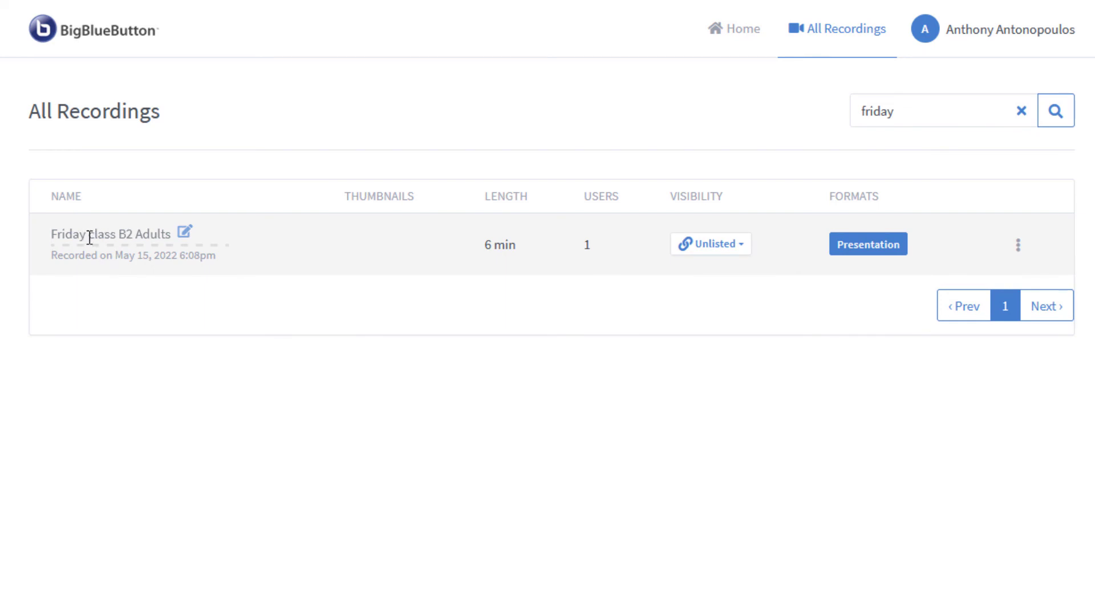
mouse_move(110, 233)
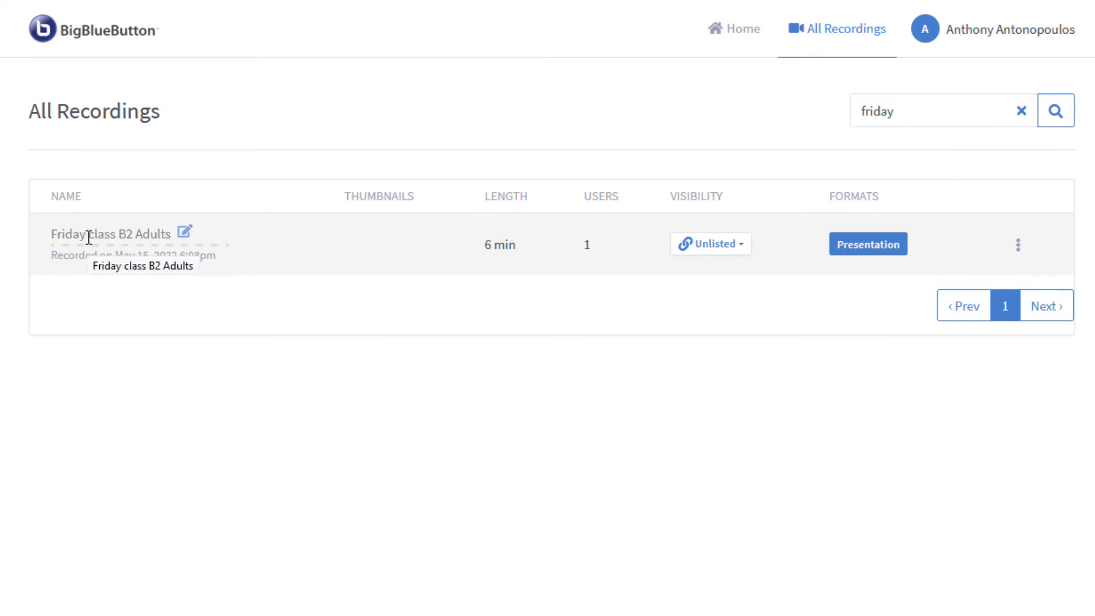
Step: Type 'Satu' as the start of the recording's new name
type("Satu")
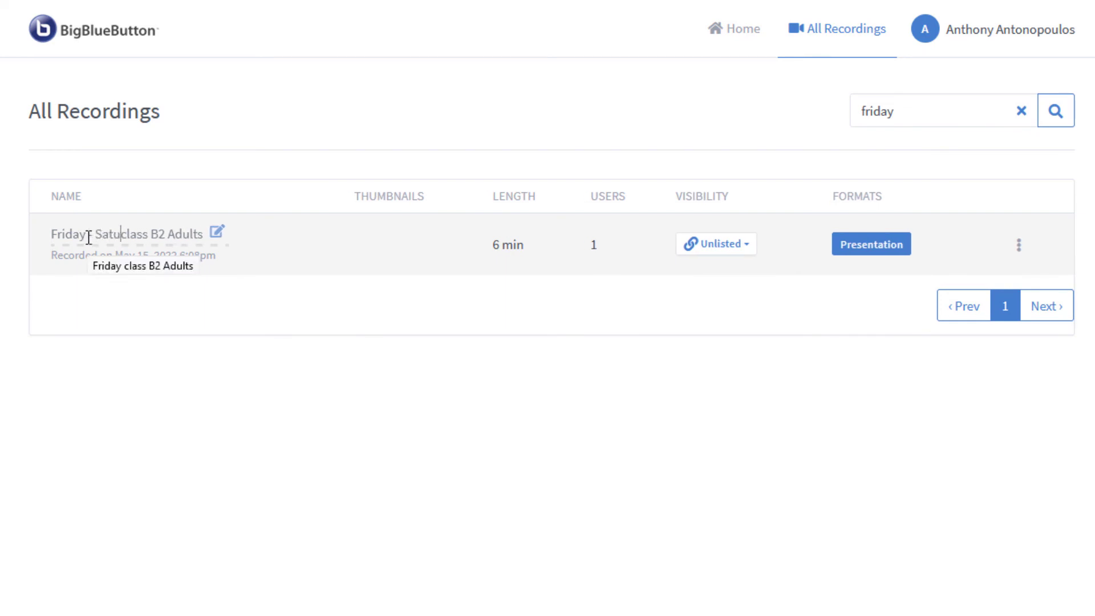